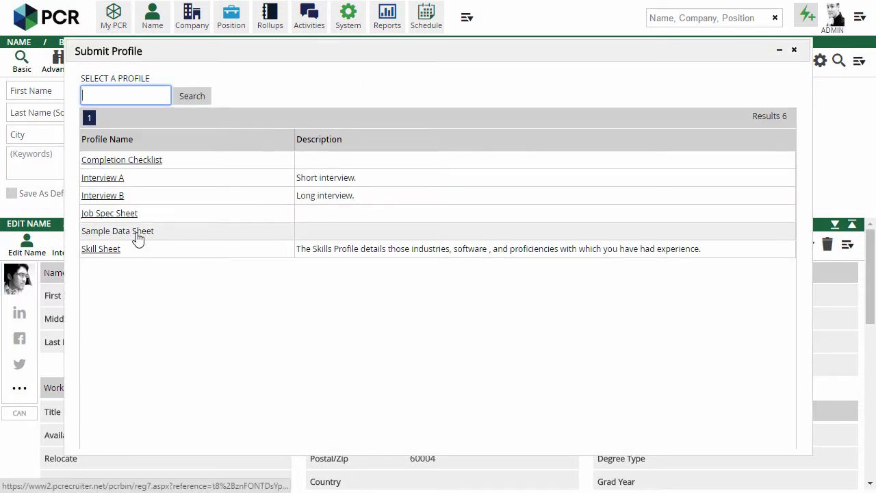
click(117, 231)
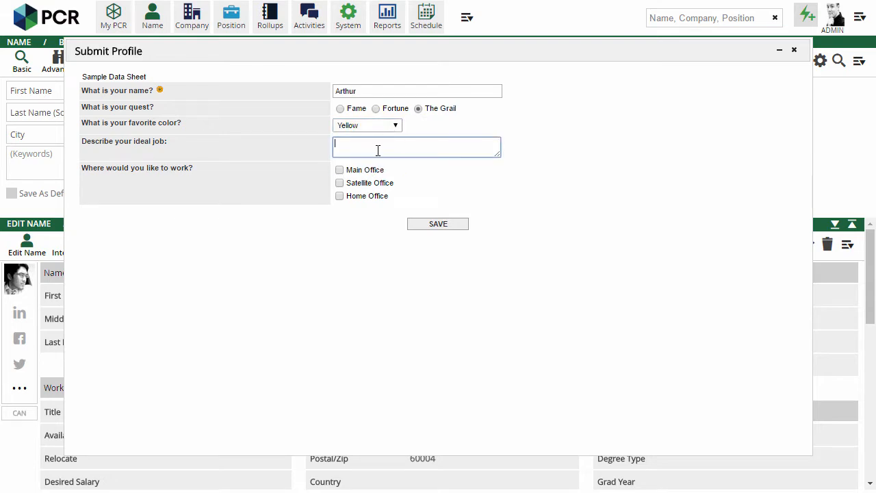
click(794, 49)
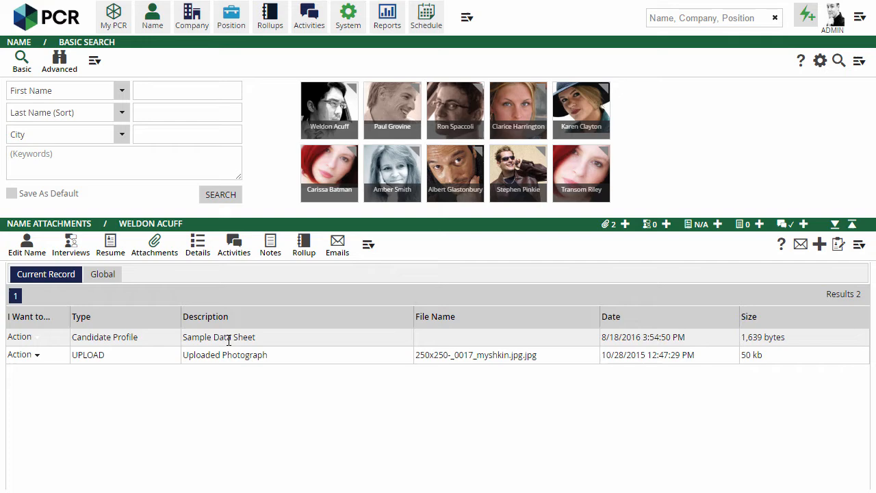
- Search candidates for the keyword 'yellow' and open the profile setup list
click(124, 162)
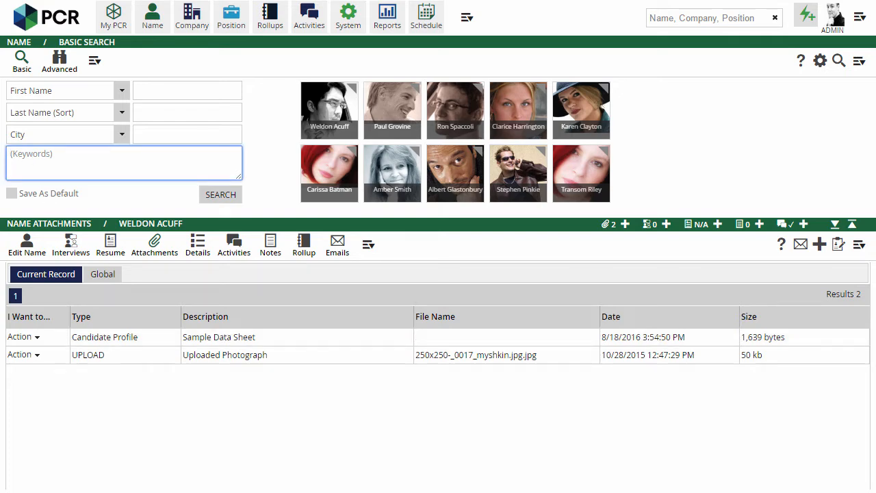
text(yellow)
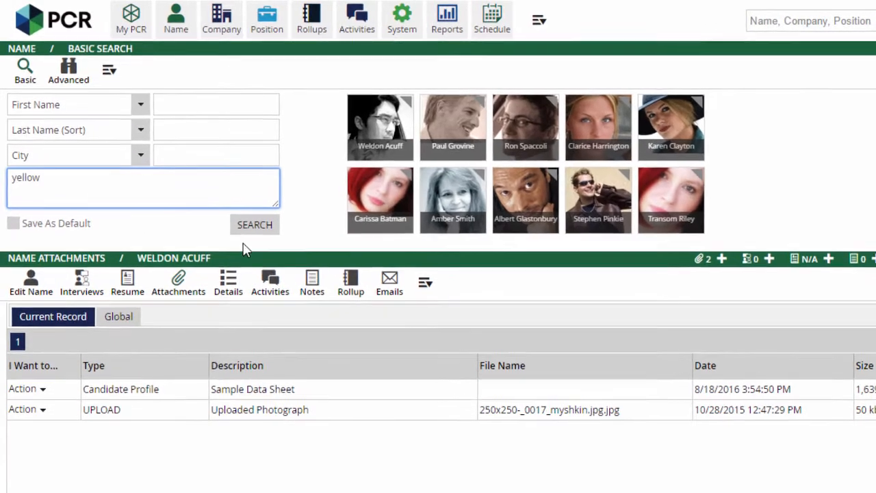
click(254, 225)
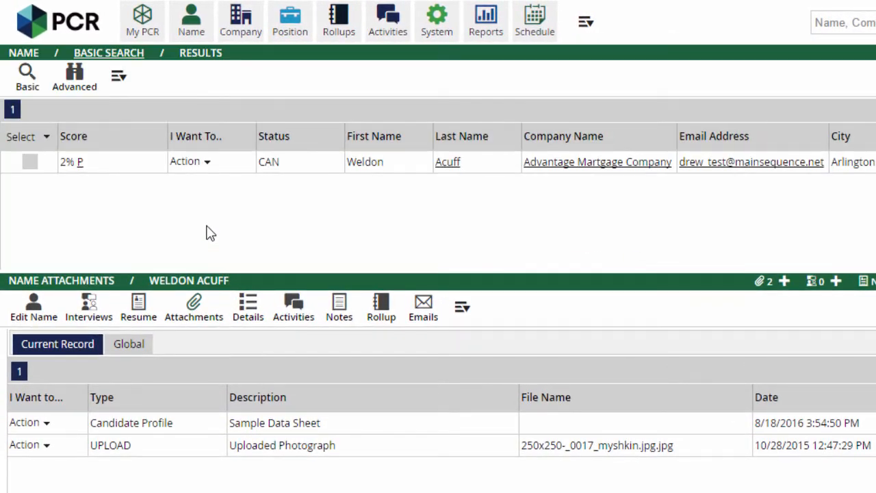
mouse_move(81, 171)
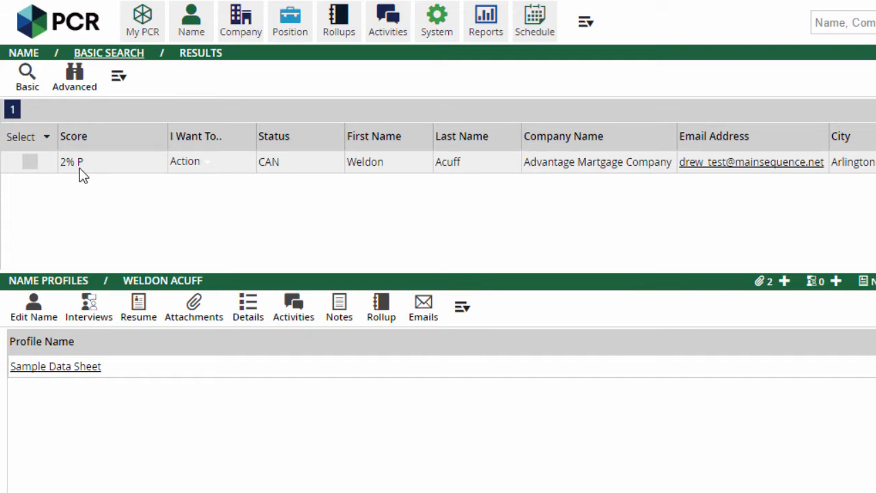
click(436, 20)
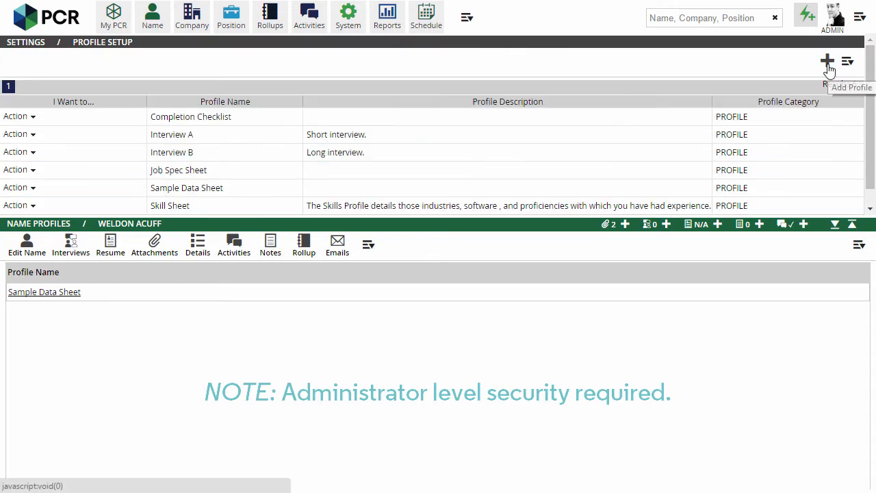
- Start a new profile named 'My New Form' with Create Single Profile type
click(827, 60)
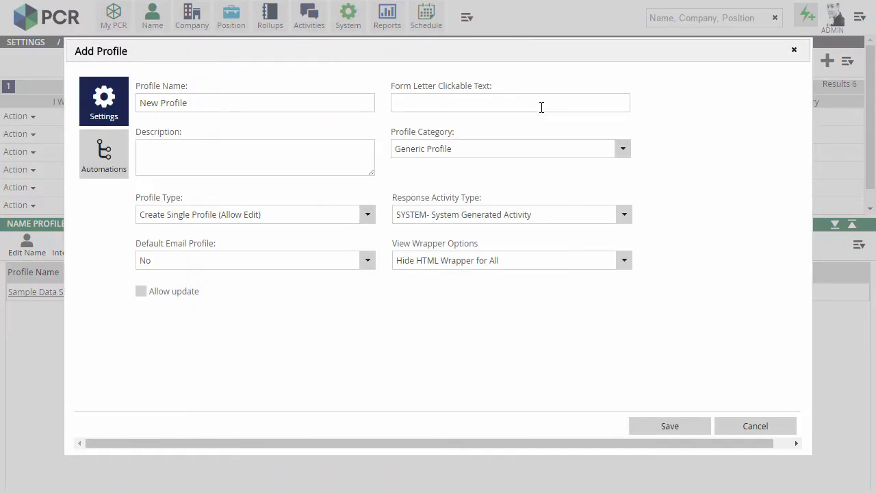
text(My New Form)
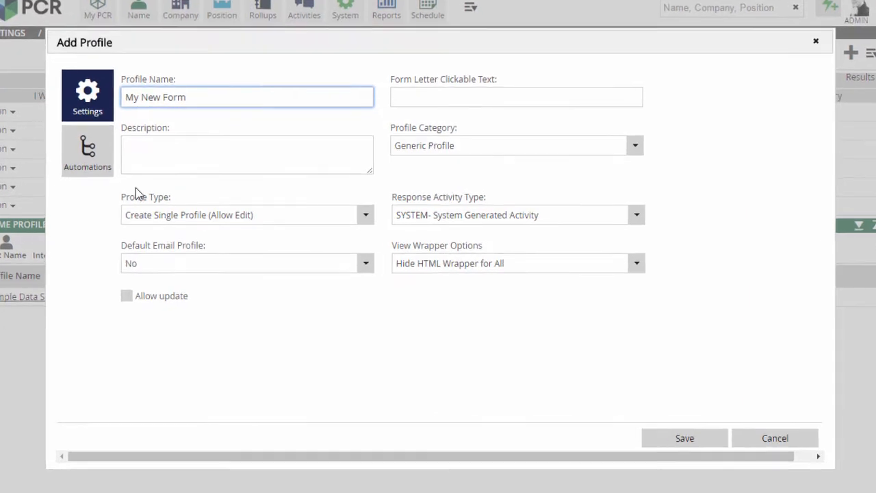
click(366, 215)
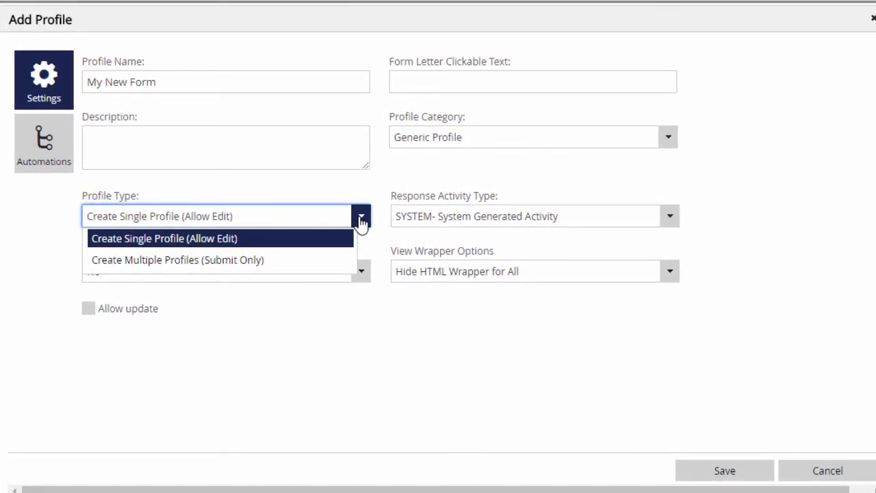
click(225, 216)
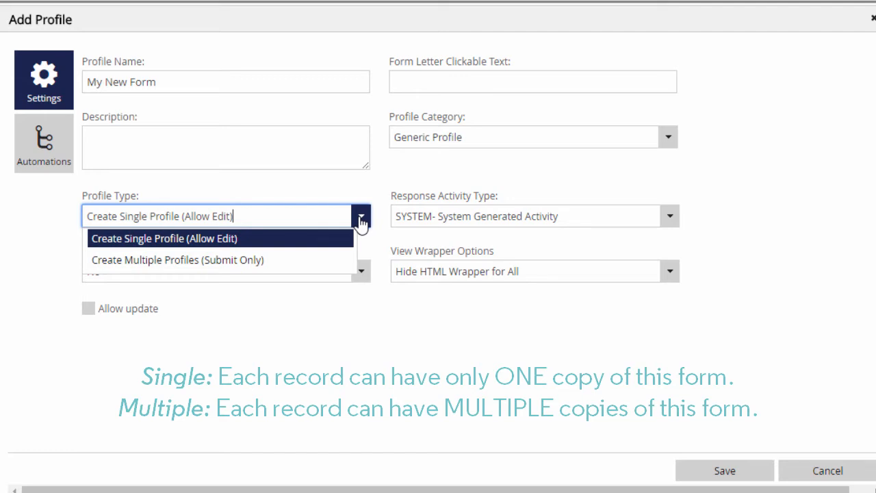
click(163, 238)
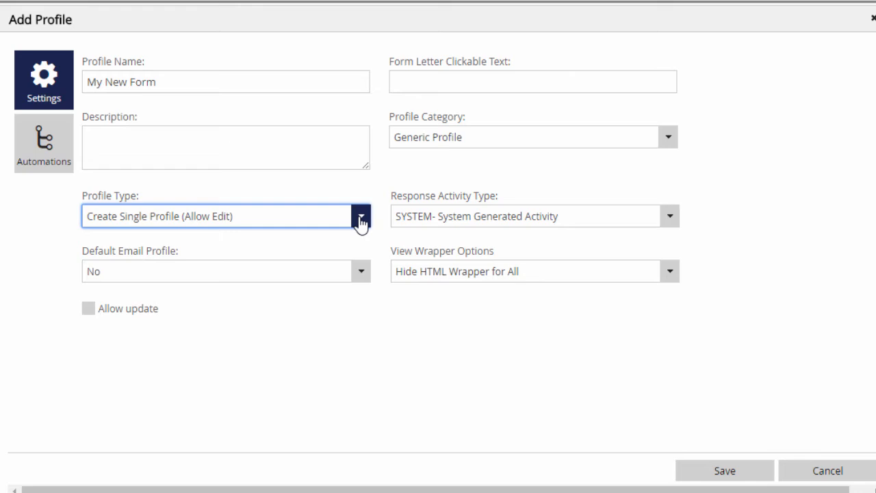
mouse_move(150, 297)
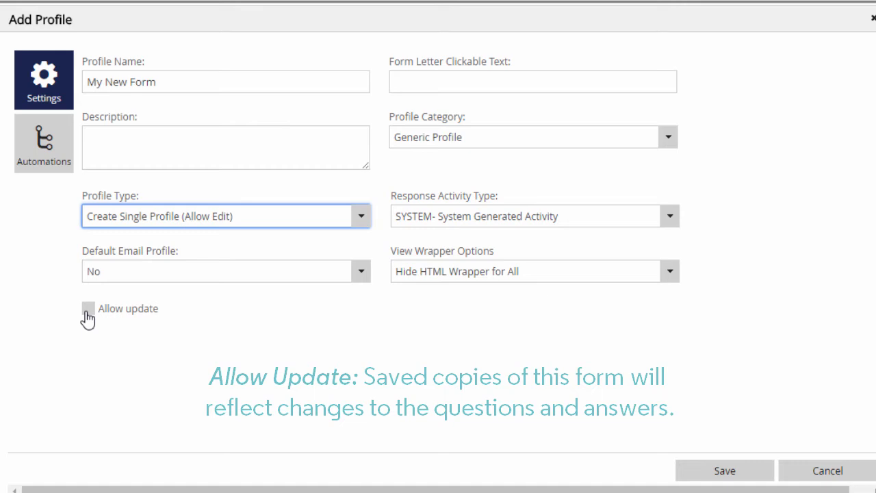
mouse_move(339, 382)
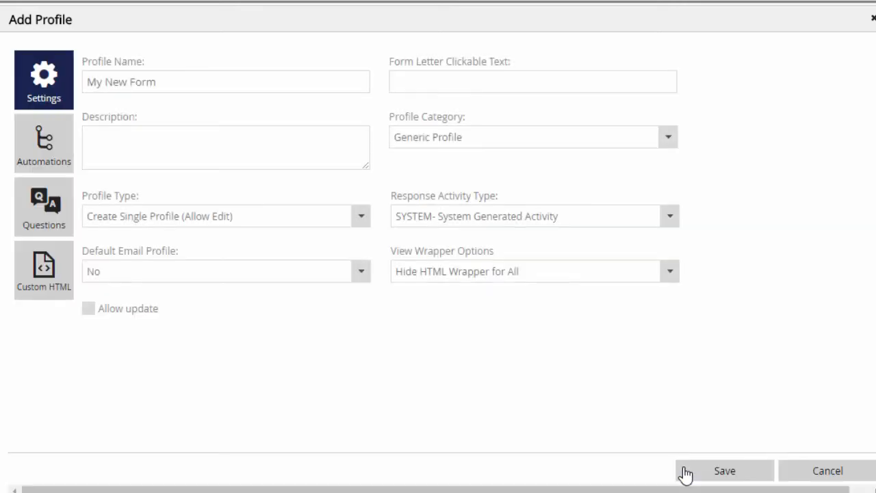
- Save 'My New Form' and show its empty question list
click(724, 471)
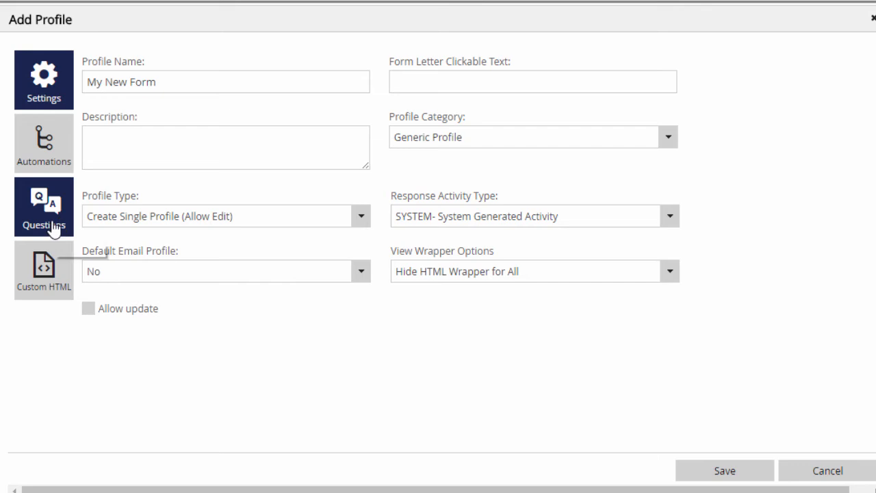
click(43, 207)
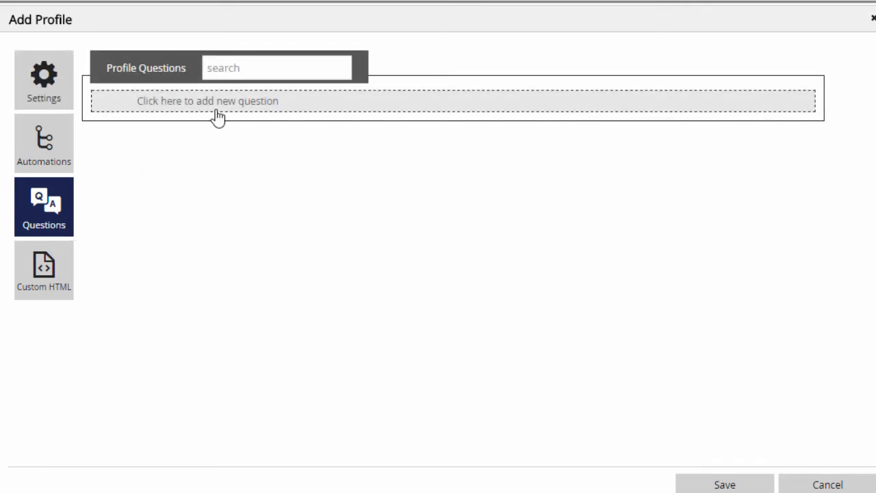
- Draft 'Which cities are you interested in?' as a required dropdown with Atlanta, Cleveland, Sioux City, Portland
click(207, 101)
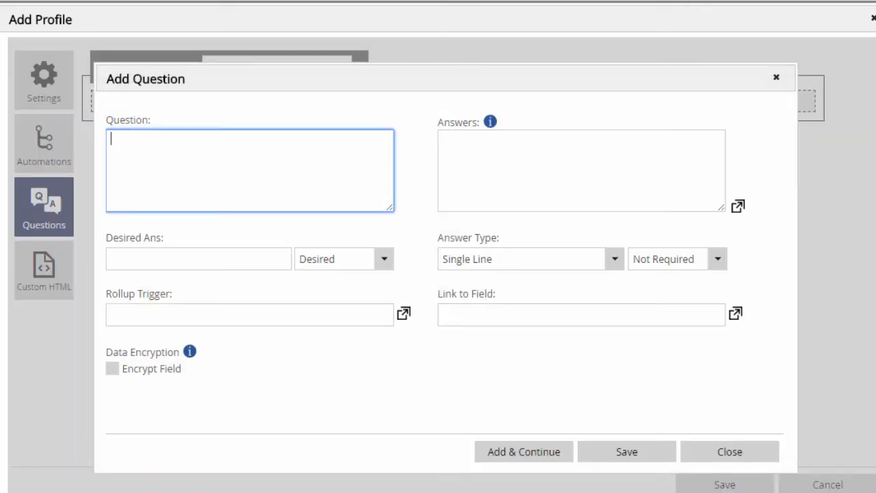
text(Which cities are you interested in?)
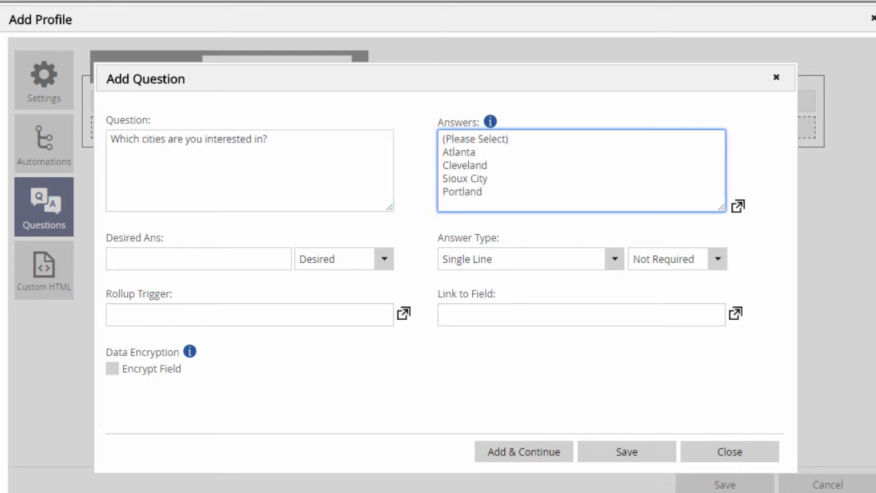
click(614, 259)
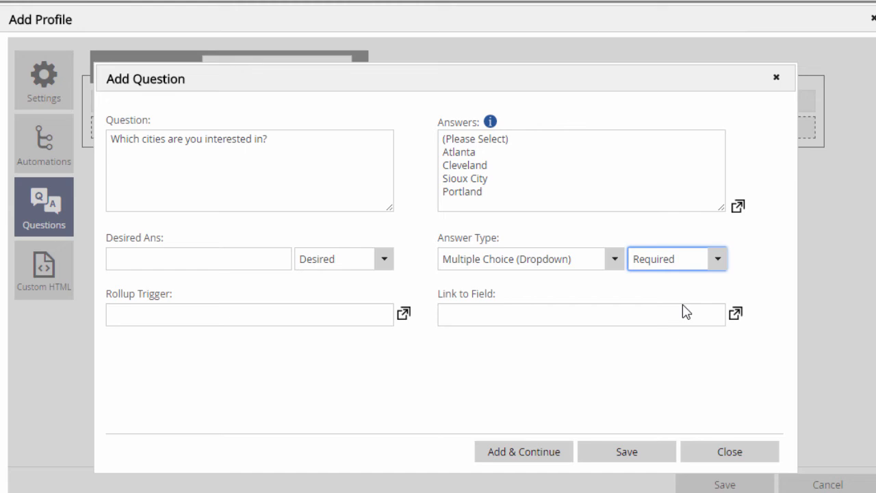
click(736, 313)
text(Candidates.Last Name)
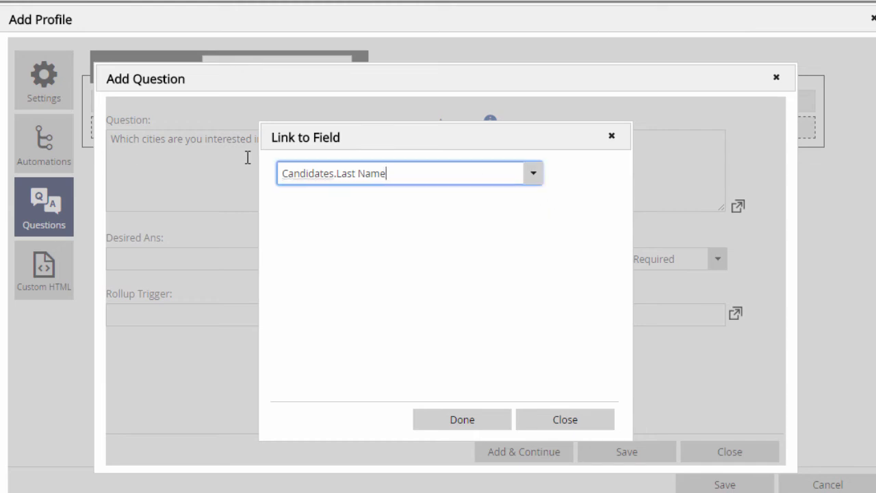
- Search 'desire' and link the question to Candidate_Fields.Desired City
text(desire)
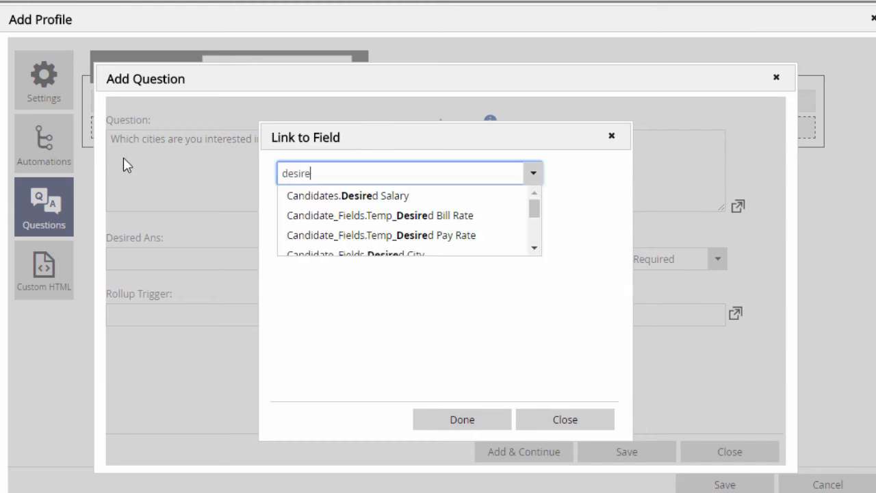
click(355, 255)
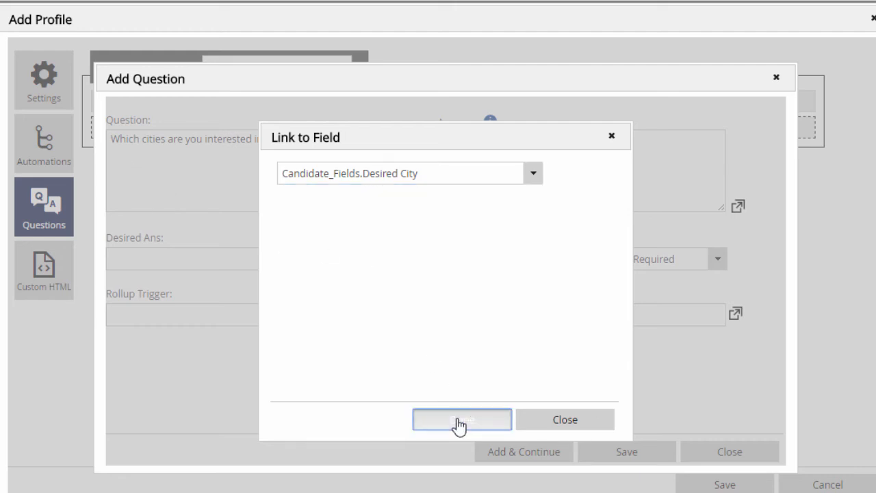
click(462, 419)
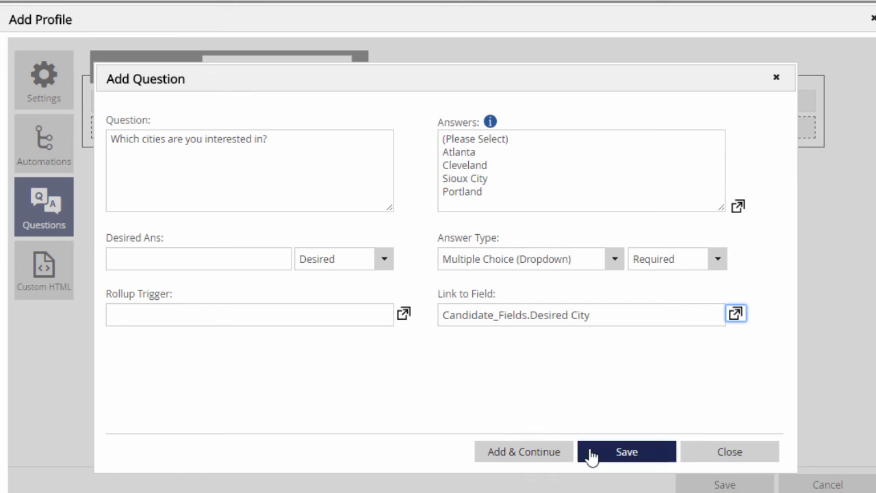
- Save the cities question, move it above the shifts question, and save the form
click(626, 451)
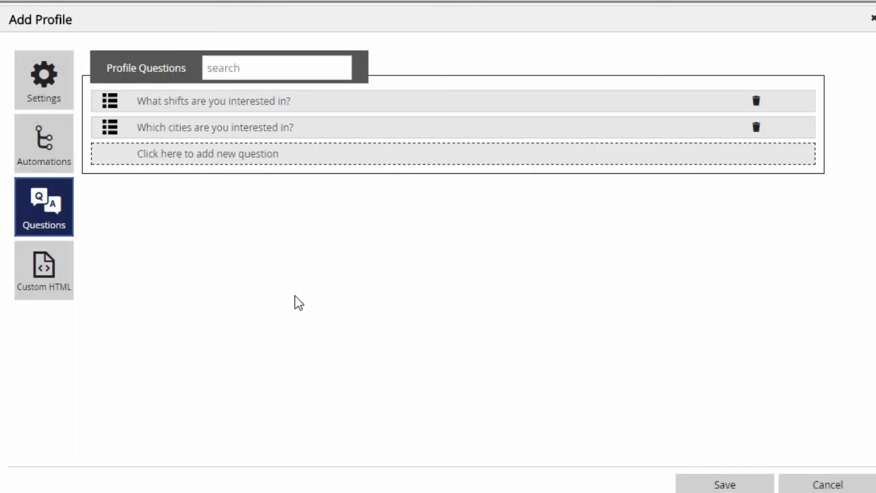
drag(109, 127, 109, 100)
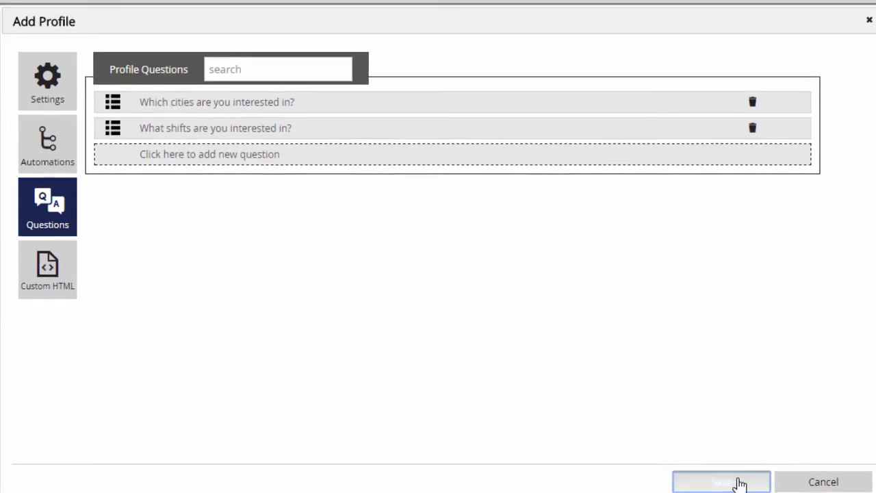
click(721, 481)
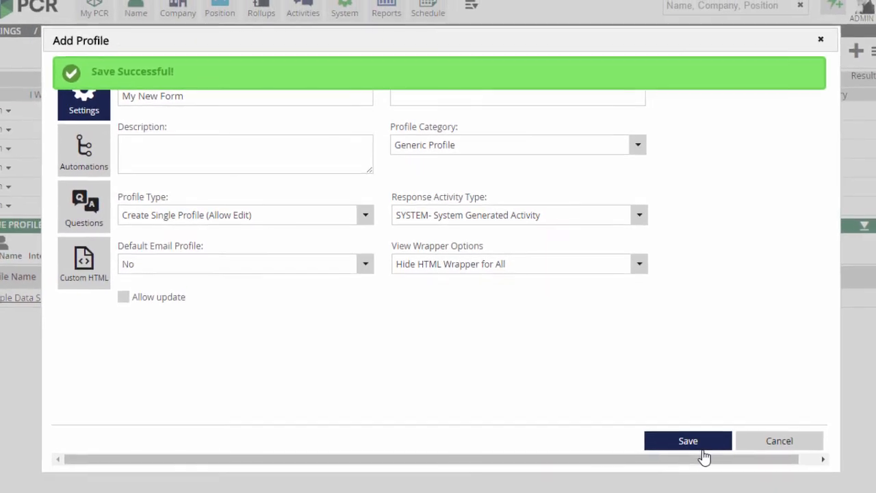